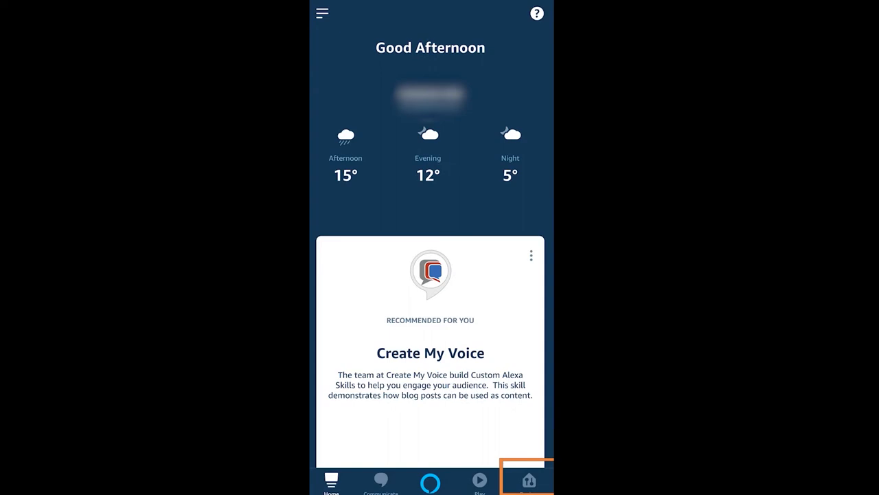
Step: Go to Devices, show all connected cameras and choose the Doorbell camera
left_click(529, 480)
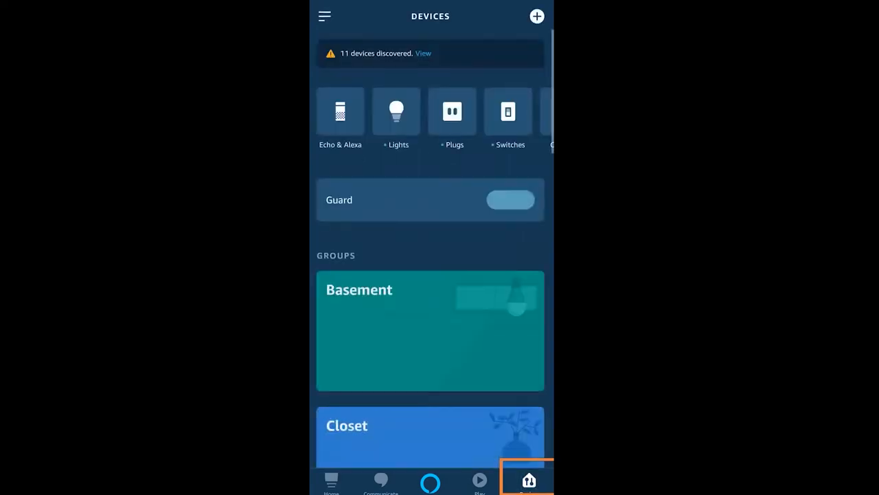
left_click(511, 201)
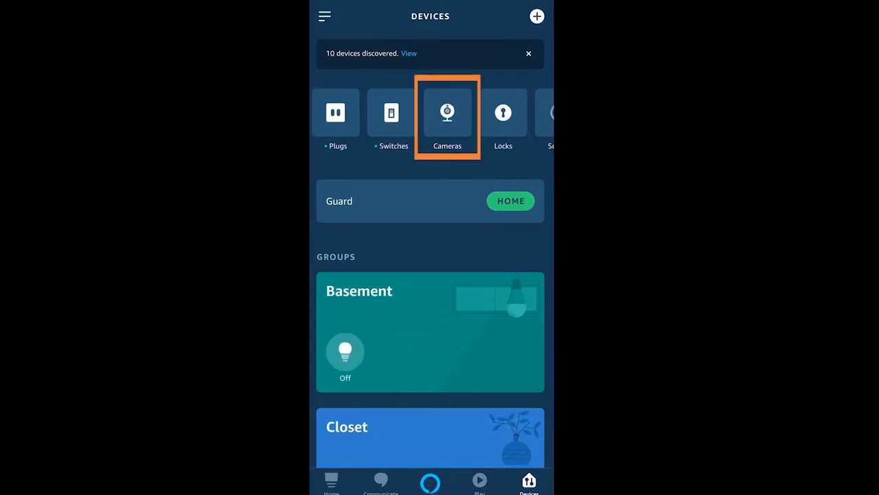
left_click(448, 112)
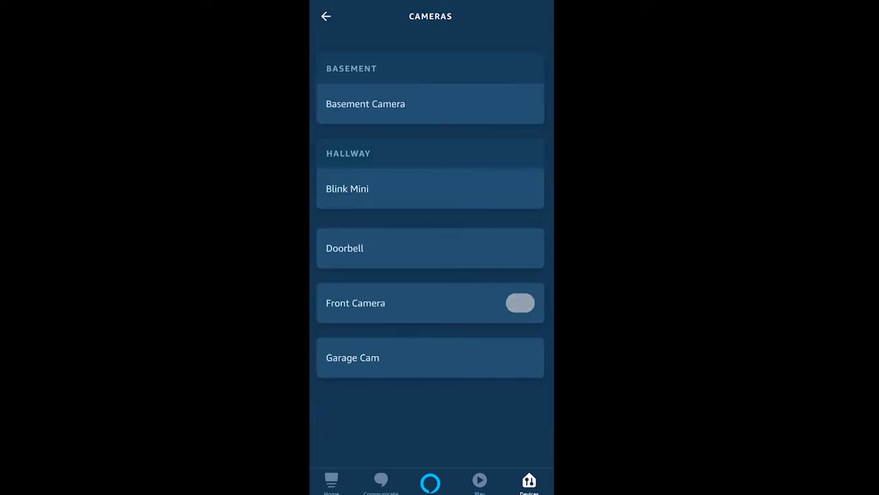
left_click(430, 248)
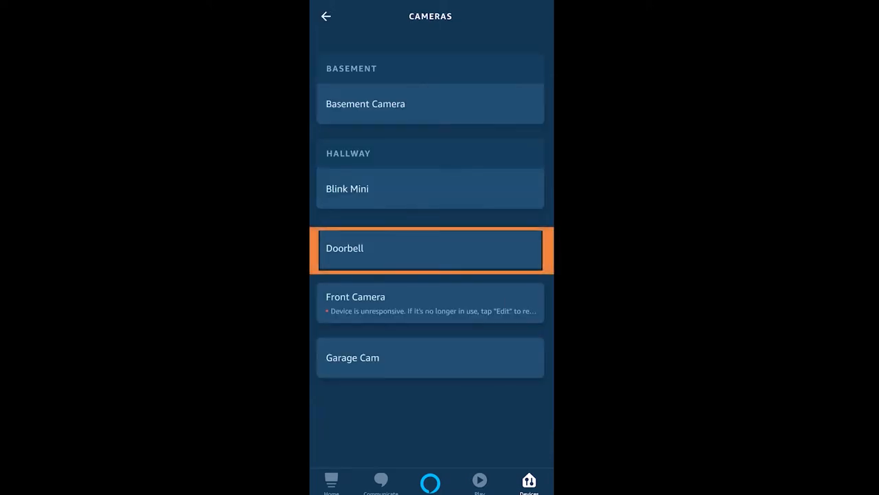
Step: Review the Doorbell's Announcement Devices list of checked Echo devices, then return to its settings
left_click(430, 248)
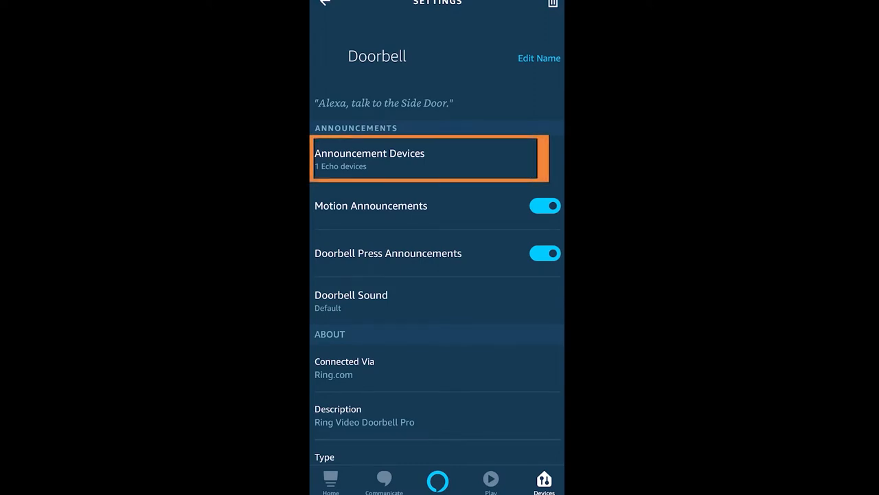
left_click(426, 157)
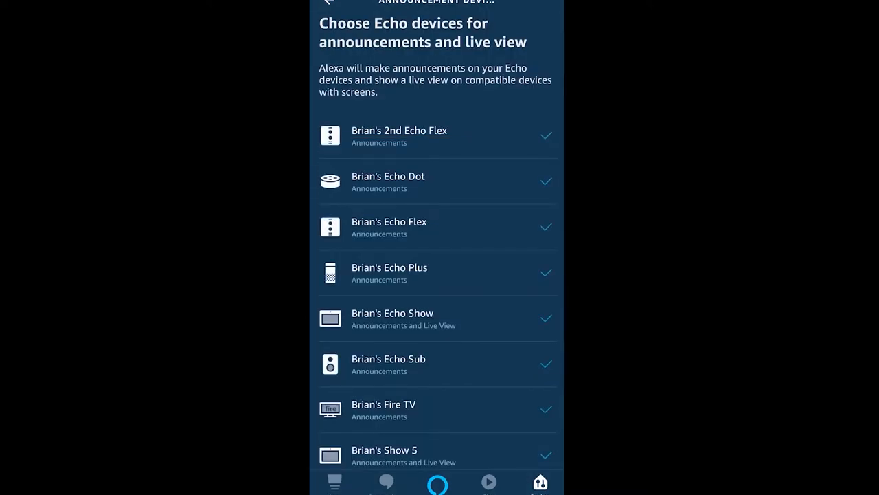
scroll("down", 3)
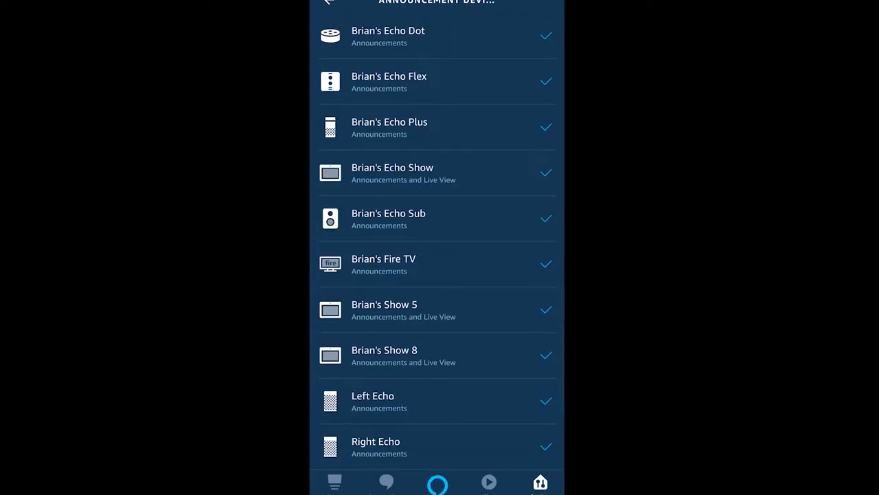
left_click(546, 173)
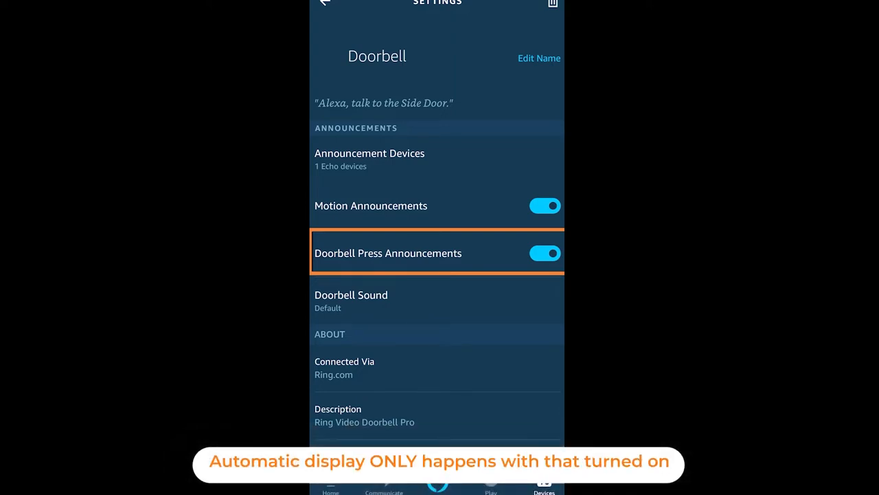
Step: Turn Doorbell Press Announcements off for the Doorbell
left_click(544, 252)
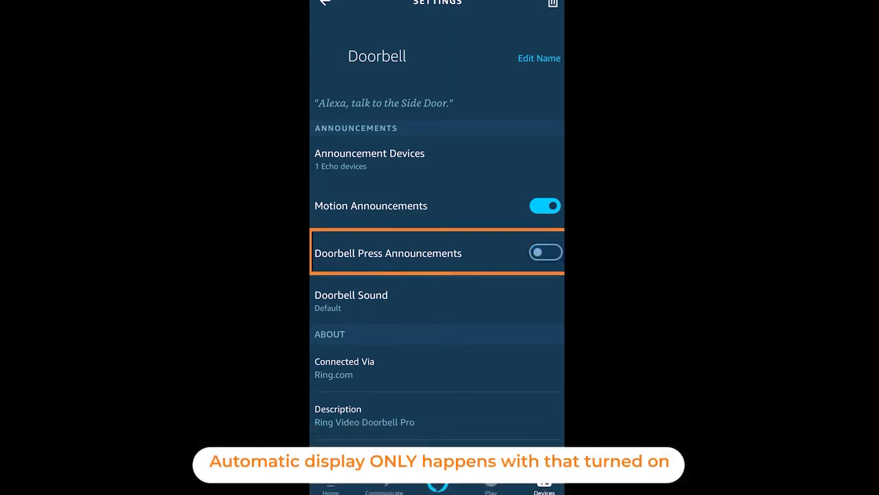
left_click(543, 253)
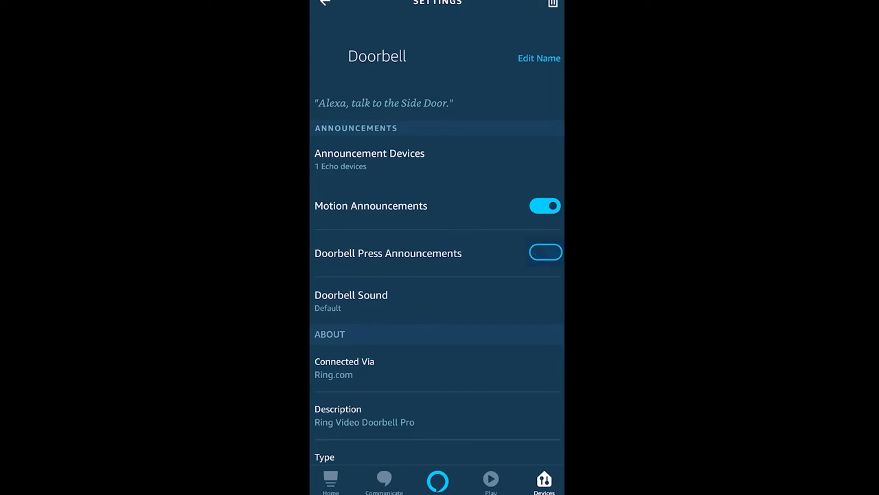
left_click(544, 253)
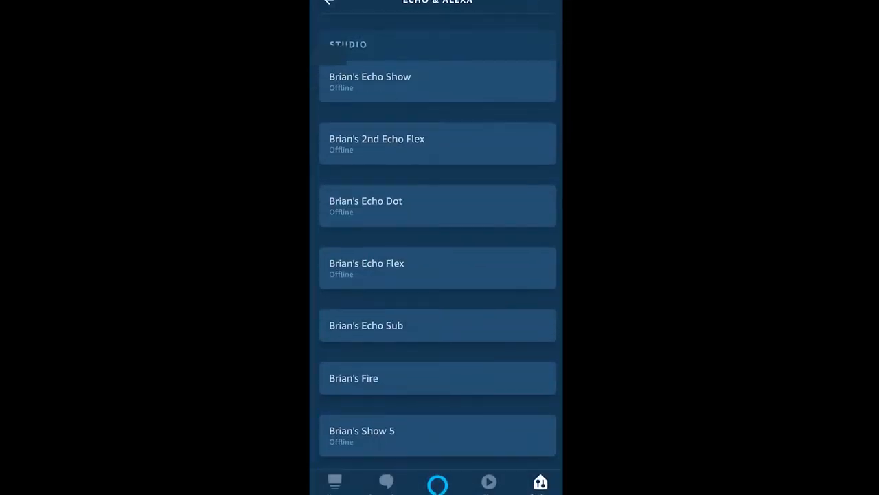
Step: Review the Show 8 Echo's Do Not Disturb schedule, daily 11:00 PM to 6:00 AM
scroll("down", 3)
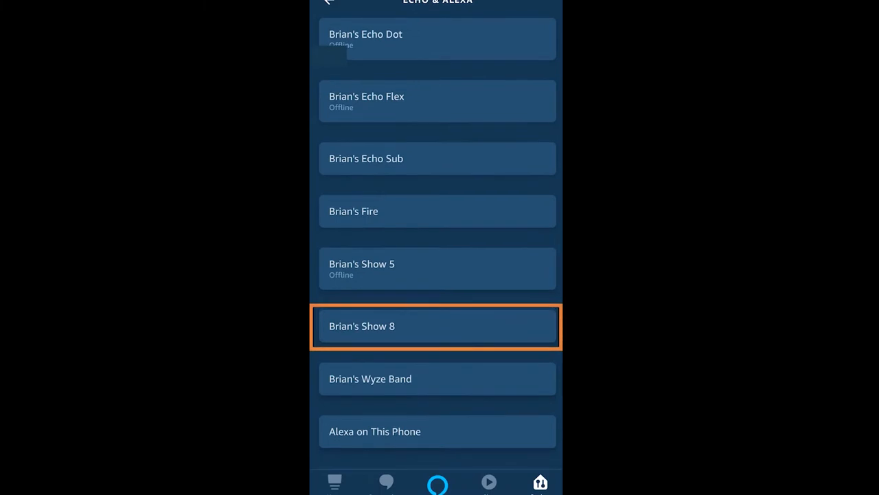
left_click(437, 326)
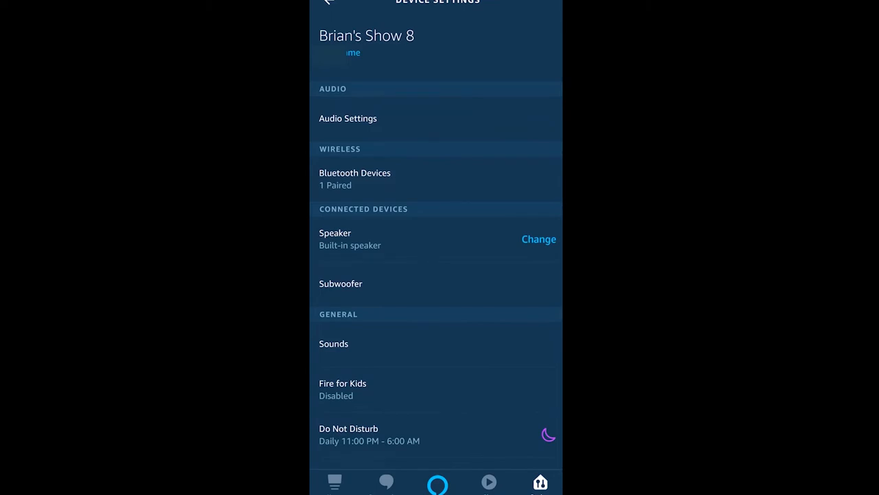
scroll("down", 3)
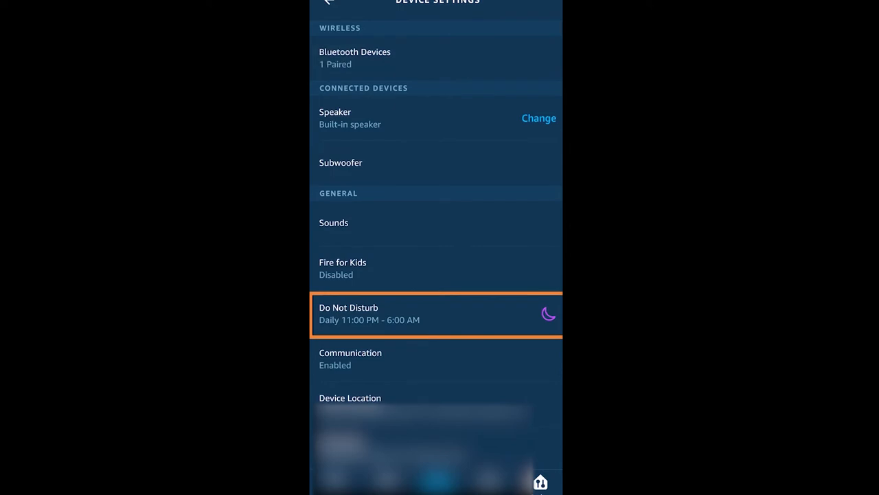
left_click(436, 315)
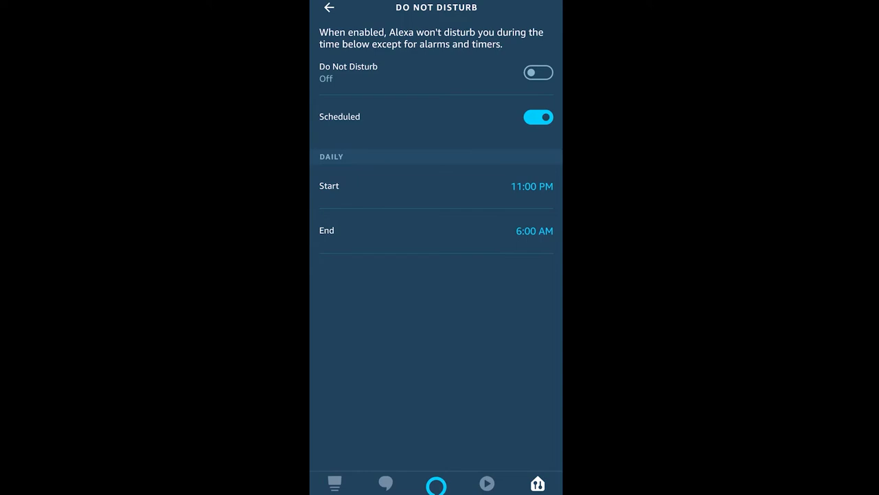
left_click(437, 116)
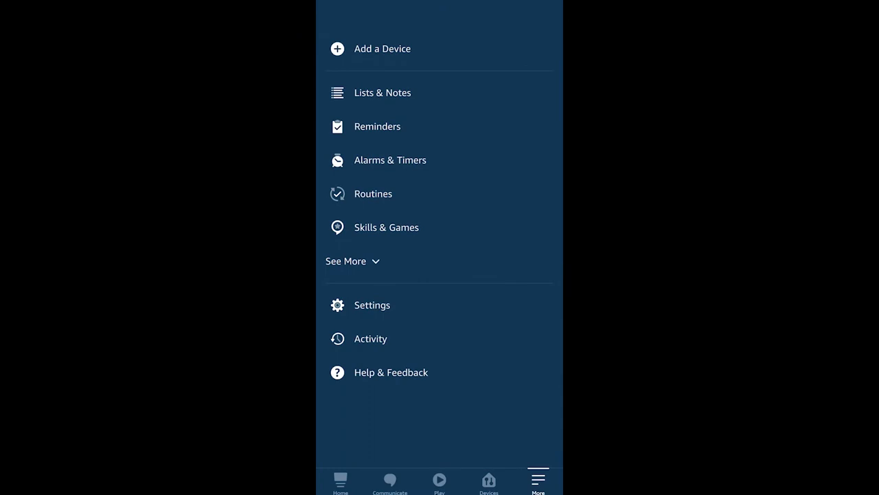
Step: Start a new routine triggered when the Doorbell is pressed and save the trigger
left_click(374, 192)
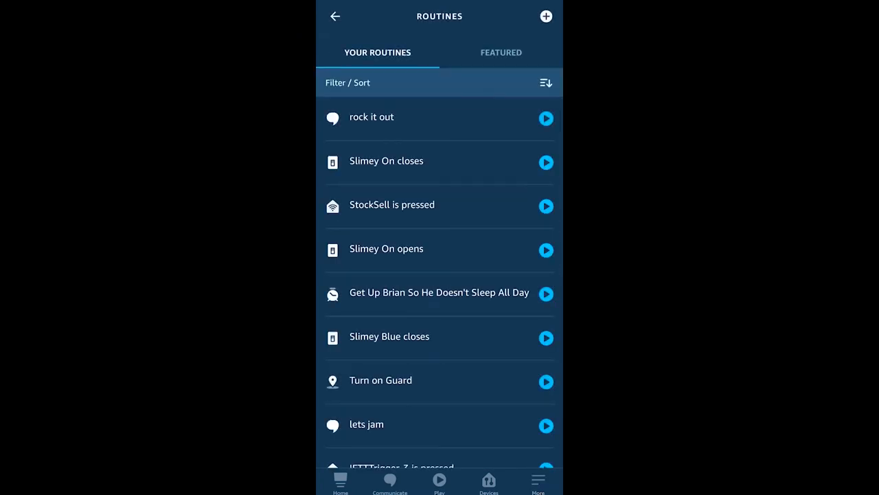
left_click(545, 17)
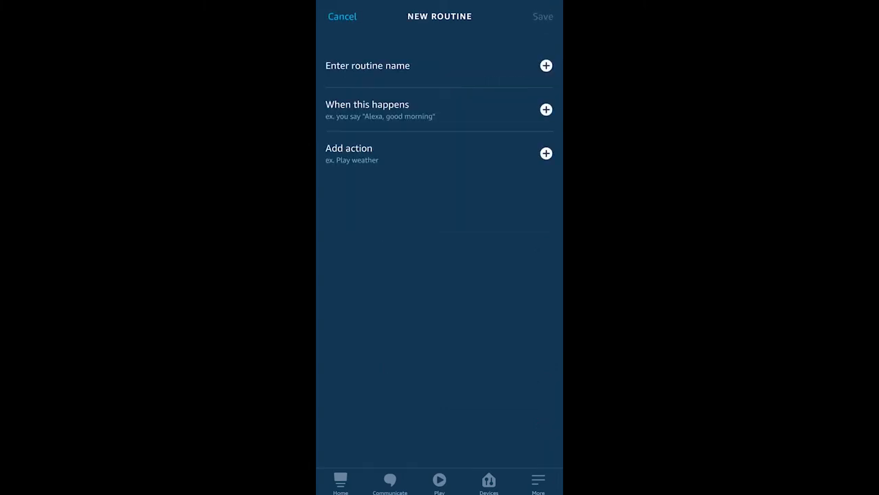
left_click(545, 110)
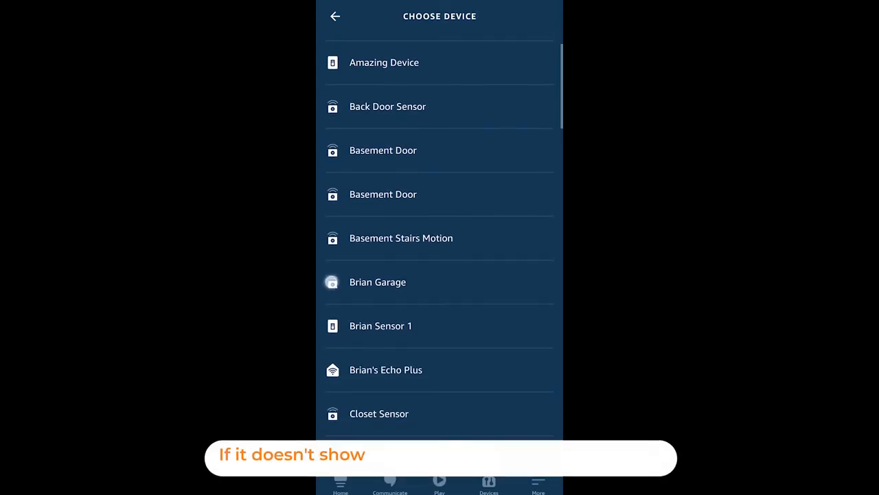
scroll("down", 3)
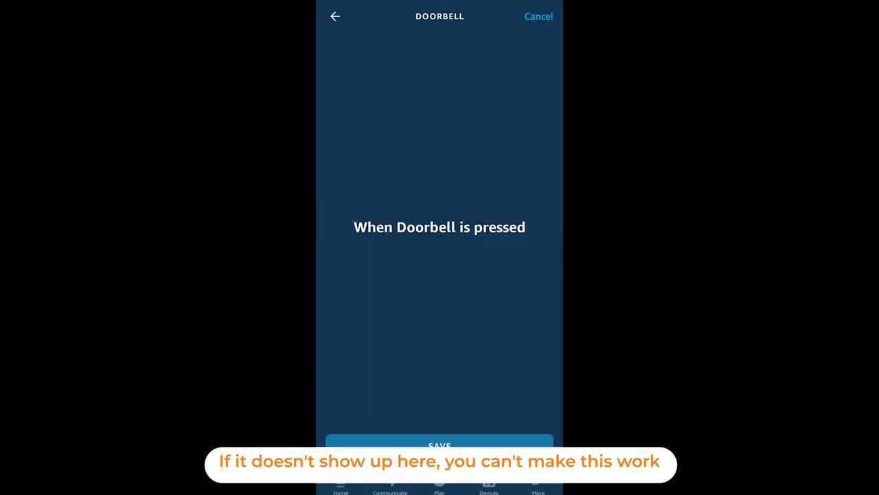
left_click(439, 445)
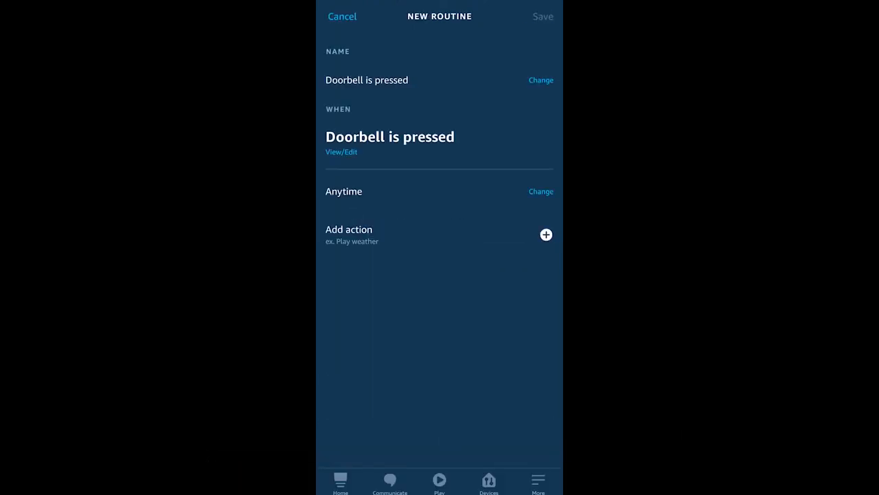
Step: Set the routine active every day between 6:00 AM and 11:00 PM
left_click(541, 191)
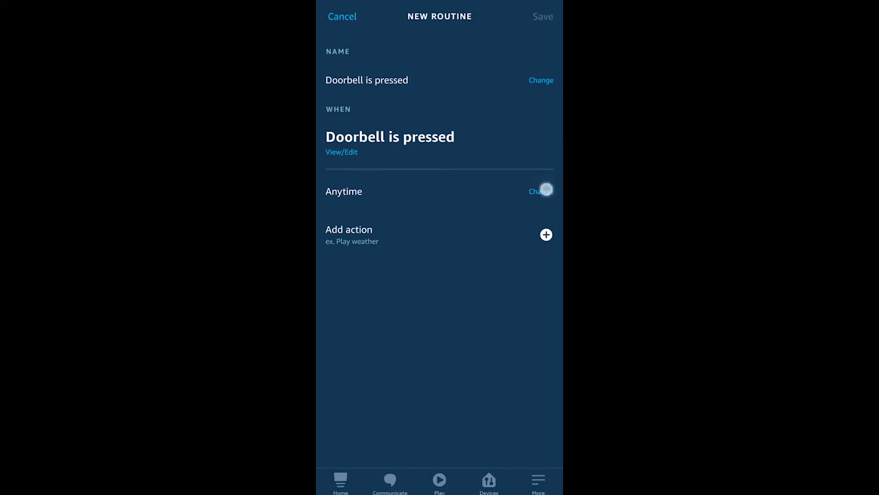
left_click(538, 191)
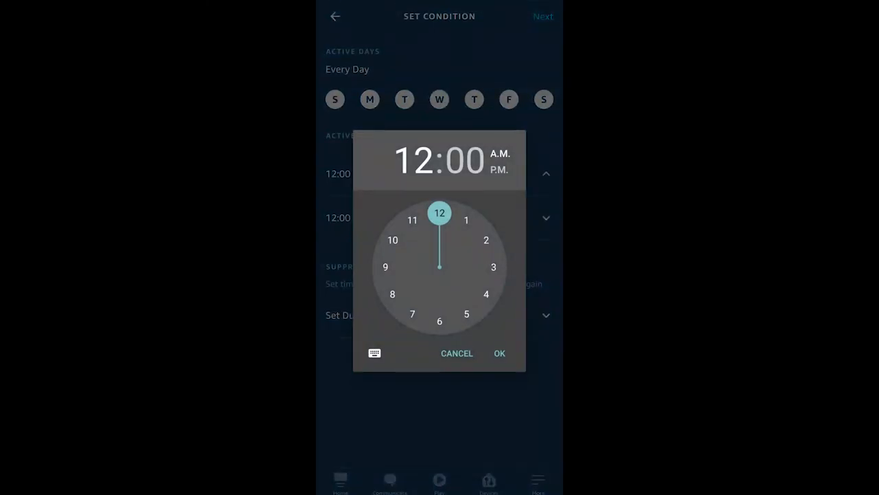
left_click(500, 351)
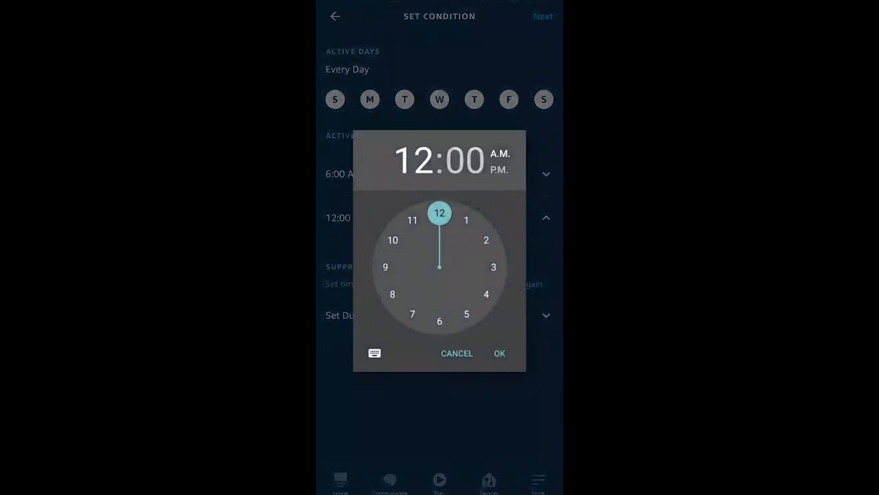
left_click(412, 219)
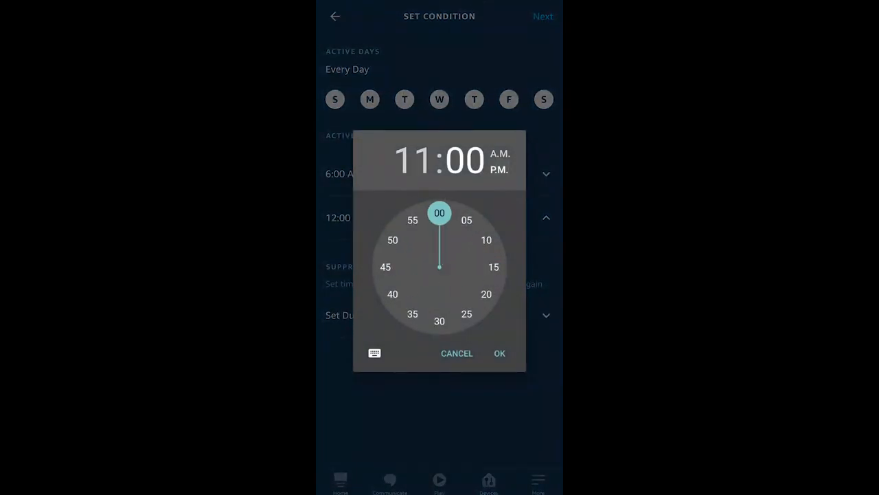
left_click(500, 353)
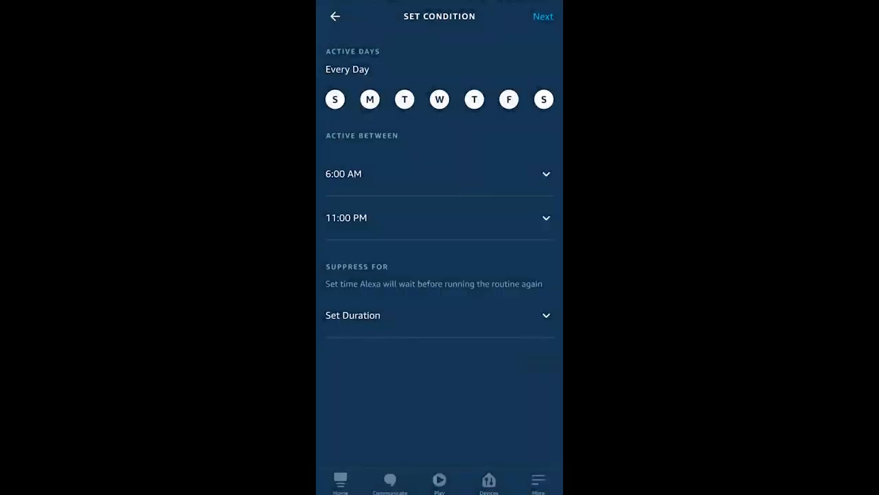
Step: Set Suppress For to 1 min and finish the condition
left_click(439, 315)
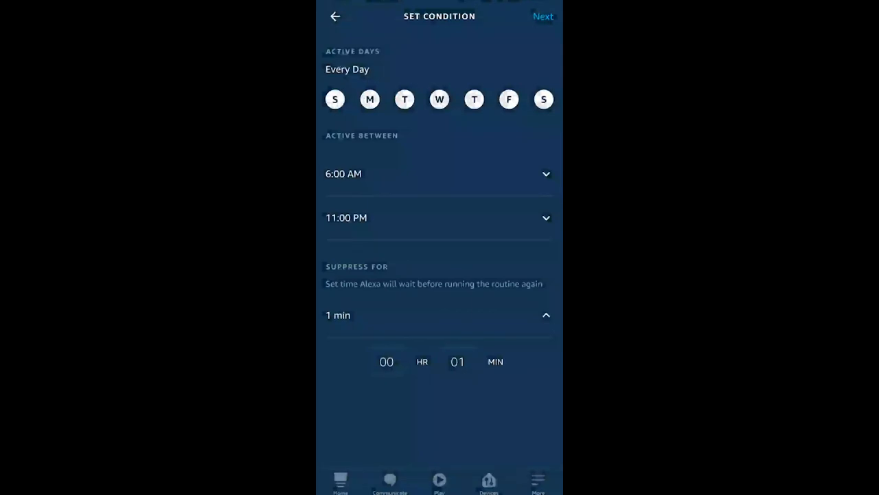
left_click(542, 17)
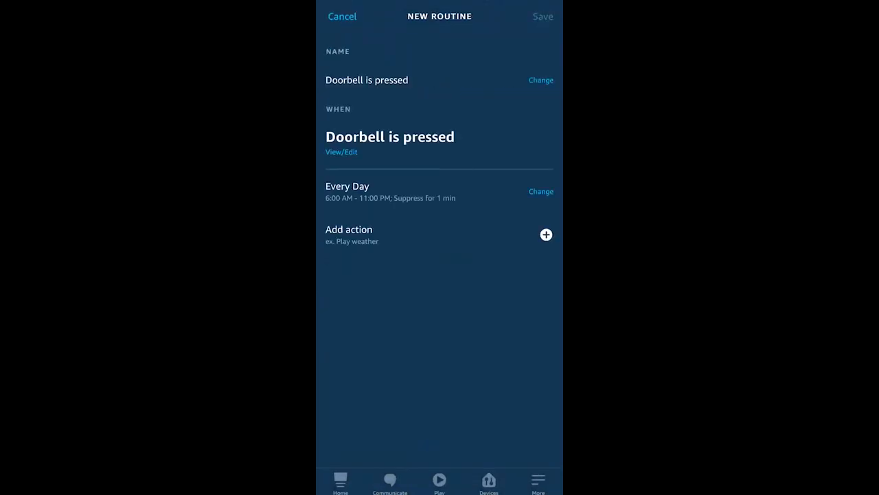
left_click(546, 234)
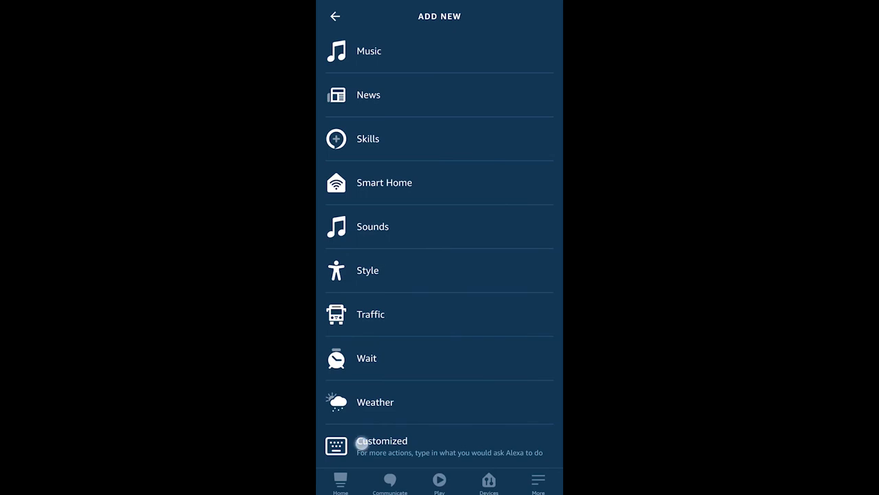
Step: Add the custom action 'show me the Doorbell' responding from the Show 8 Echo
left_click(382, 439)
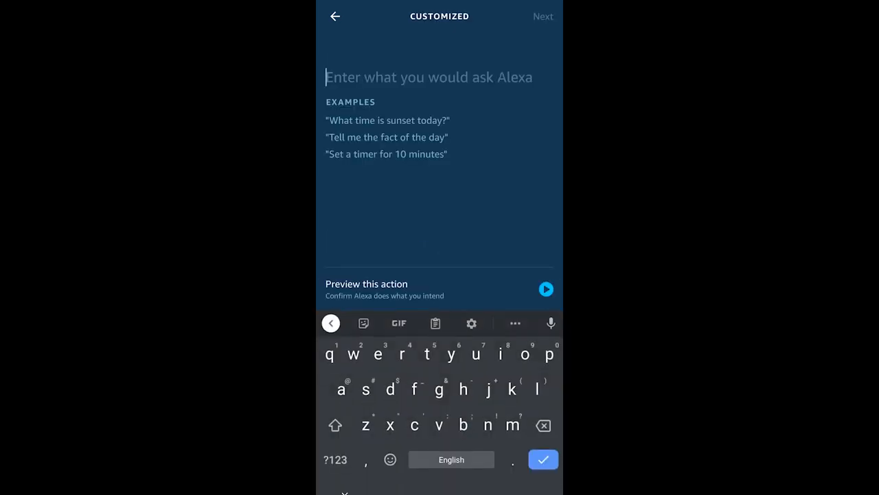
type("show me the Doorbell")
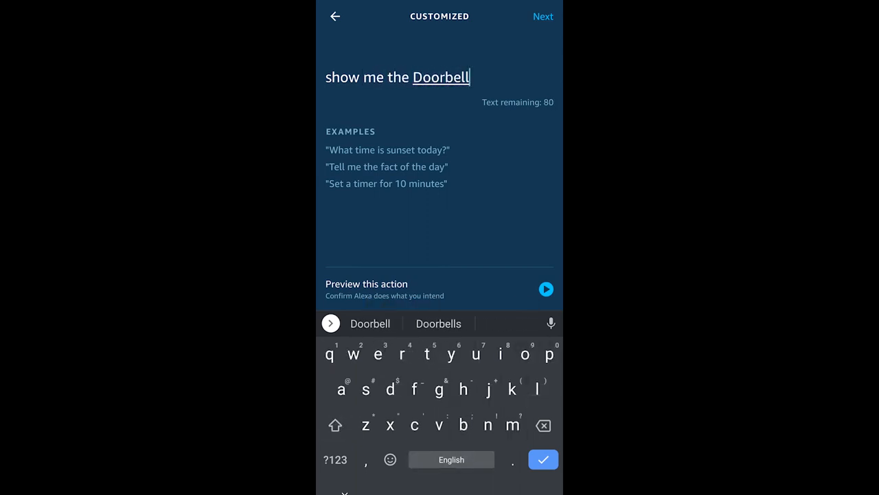
left_click(544, 459)
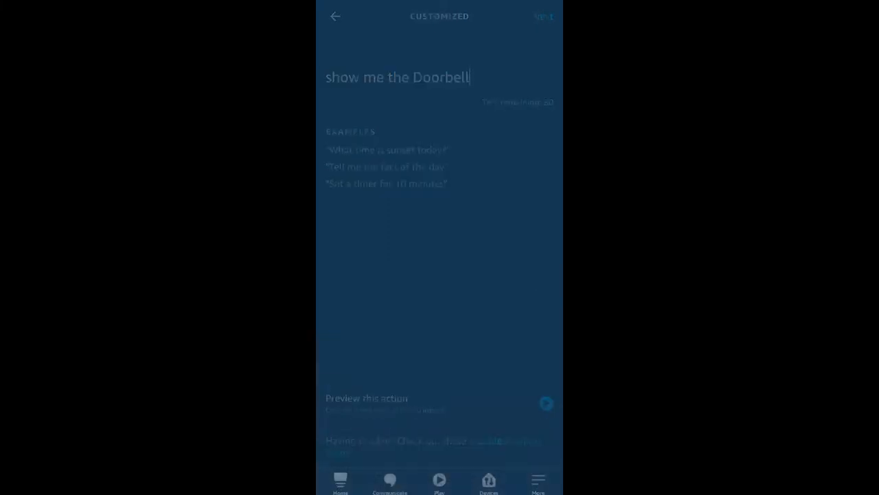
left_click(542, 16)
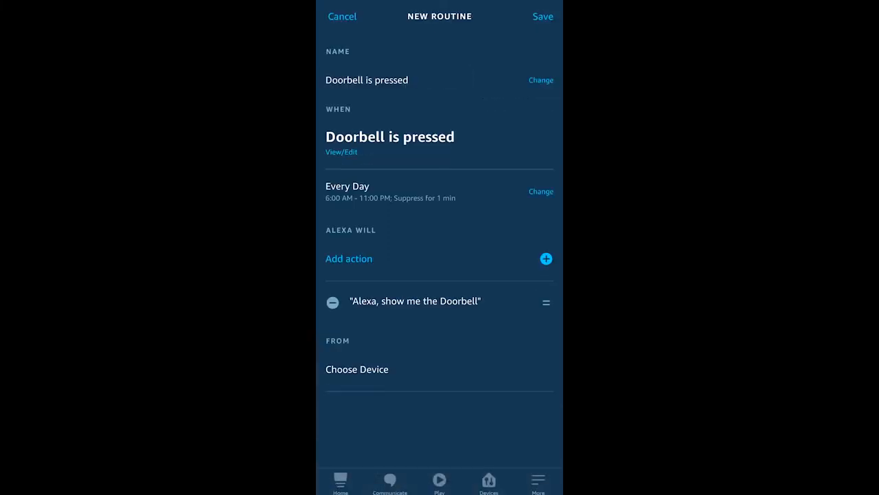
left_click(358, 369)
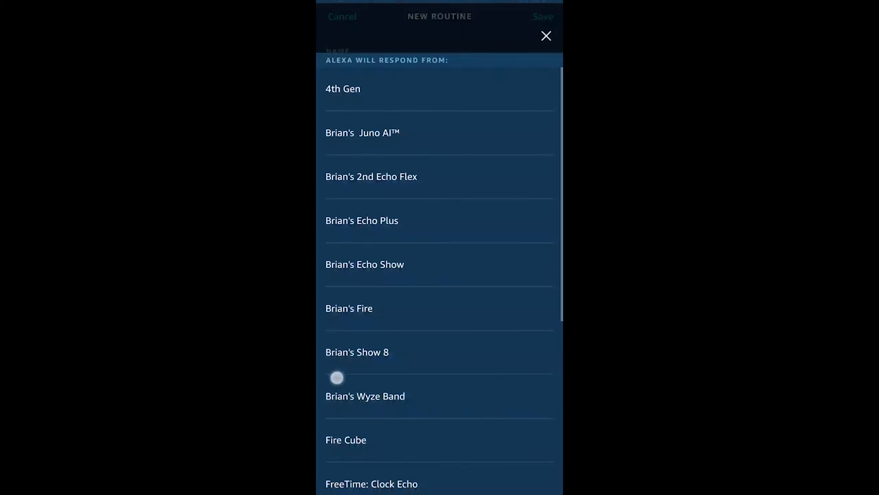
left_click(357, 352)
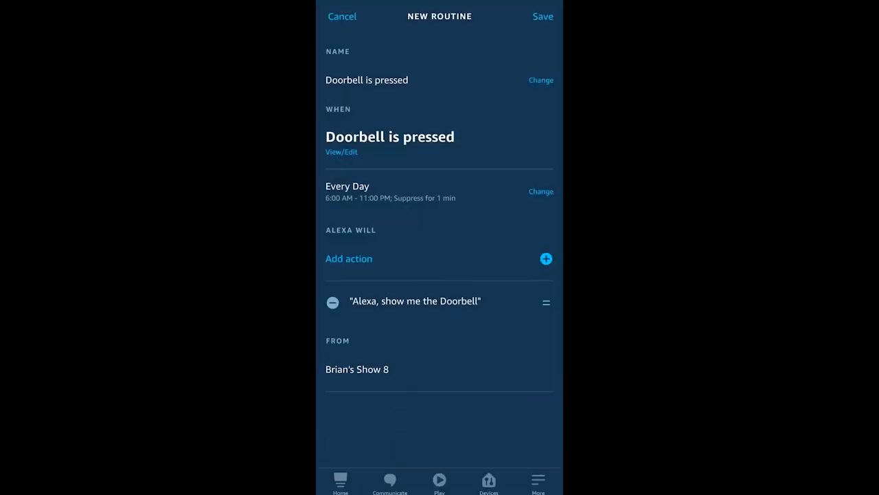